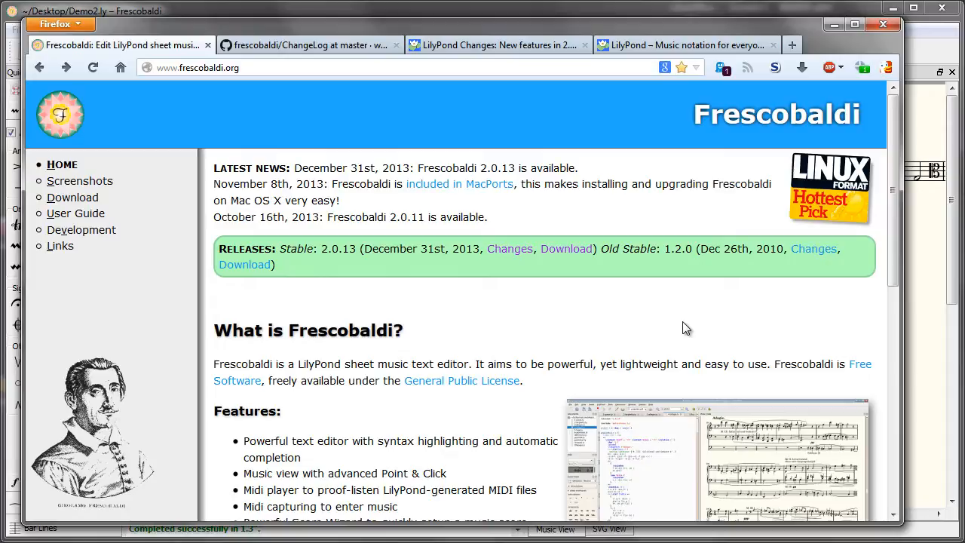
{"action": "mouse_move", "coordinate": [663, 329]}
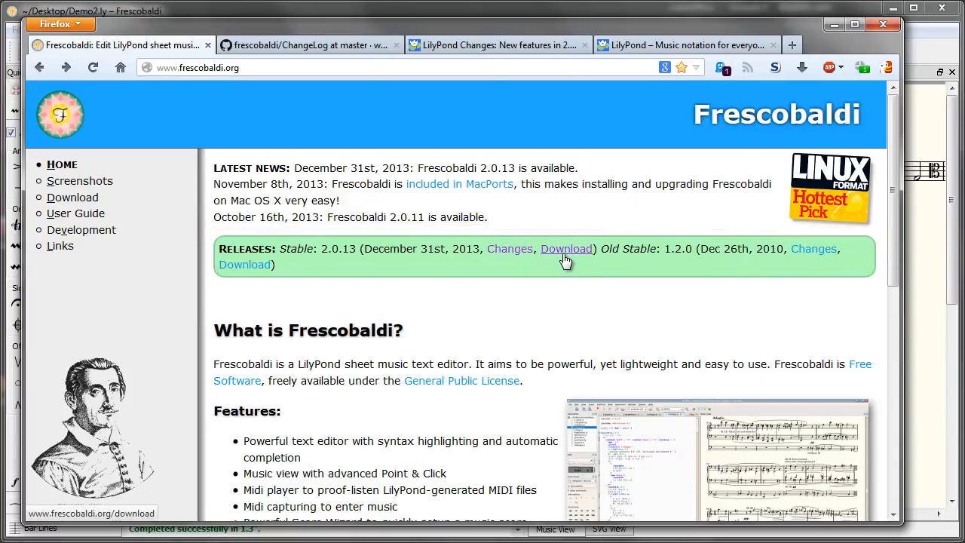
Follow Download, then the Windows full installer link to the Frescobaldi 2.0.13 GitHub release.
{"action": "left_click", "coordinate": [566, 248]}
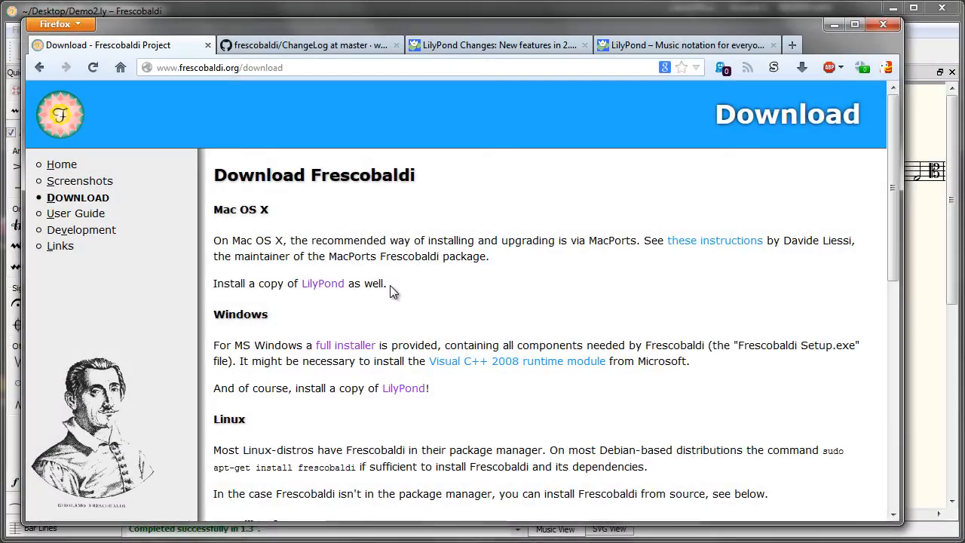
{"action": "mouse_move", "coordinate": [354, 344]}
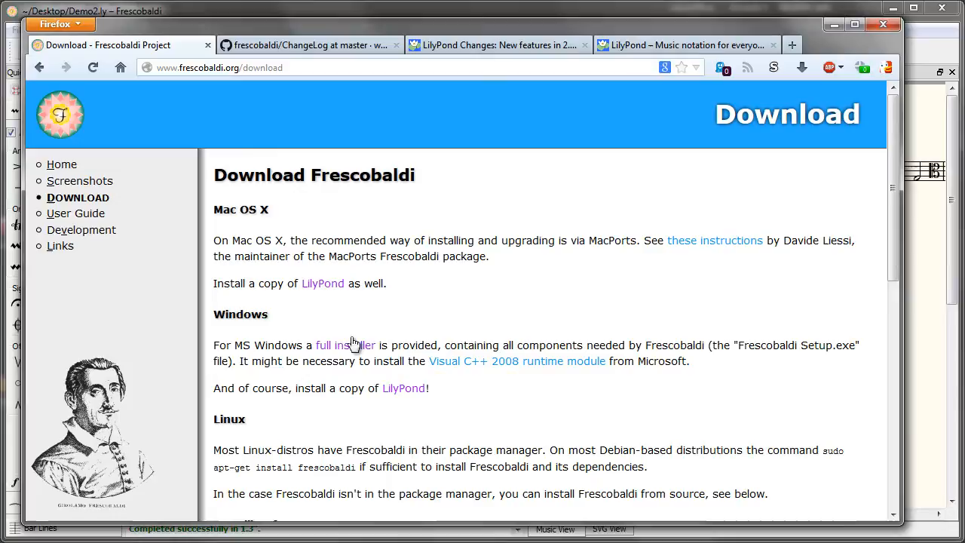
{"action": "left_click", "coordinate": [345, 344]}
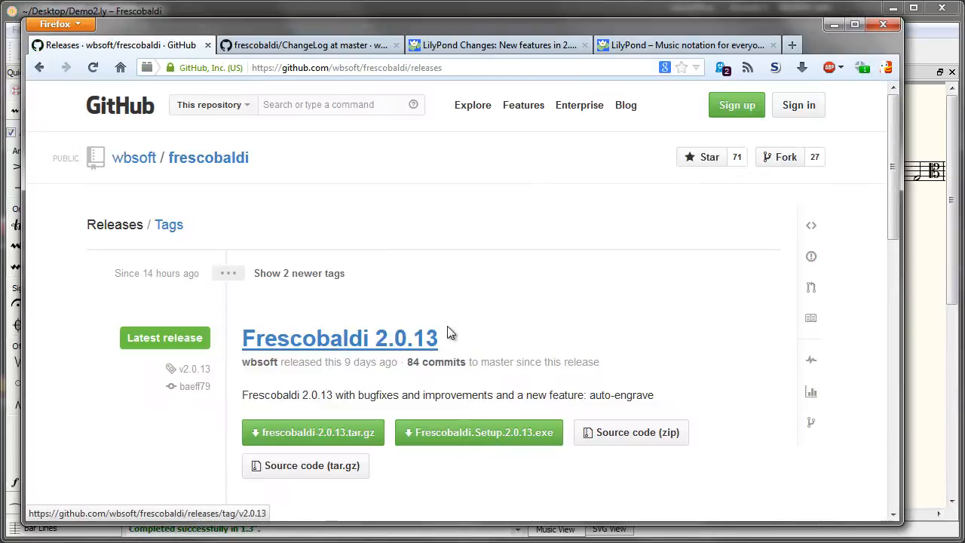
{"action": "mouse_move", "coordinate": [470, 325]}
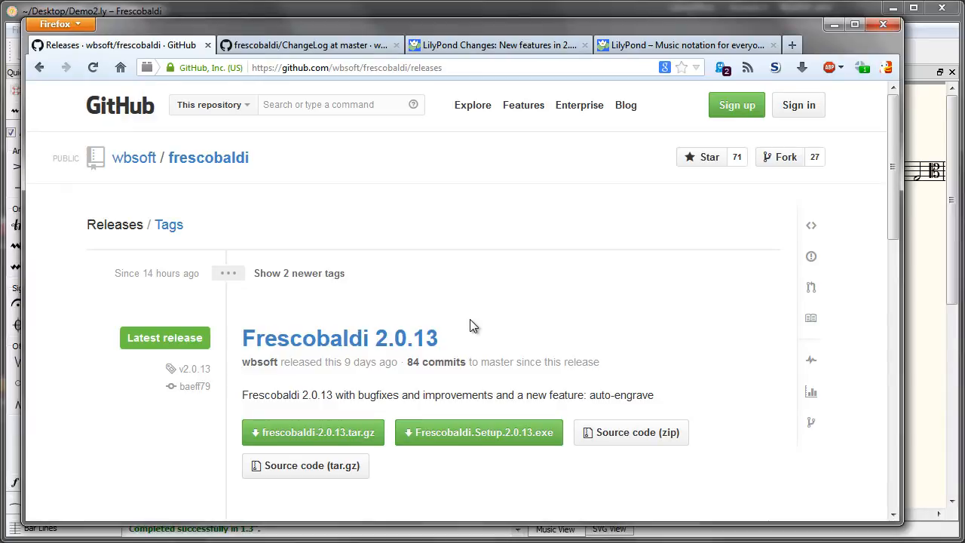
Scroll the GitHub ChangeLog through the 2.0.12–2.0.14 entries, then return to Frescobaldi.
{"action": "scroll", "scroll_direction": "down", "scroll_amount": 3}
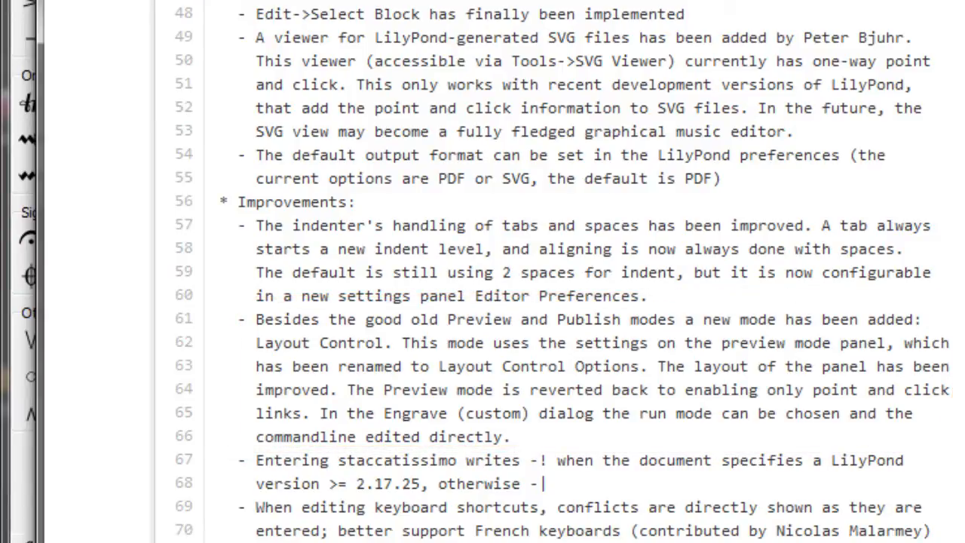
{"action": "scroll", "scroll_direction": "down", "scroll_amount": 3}
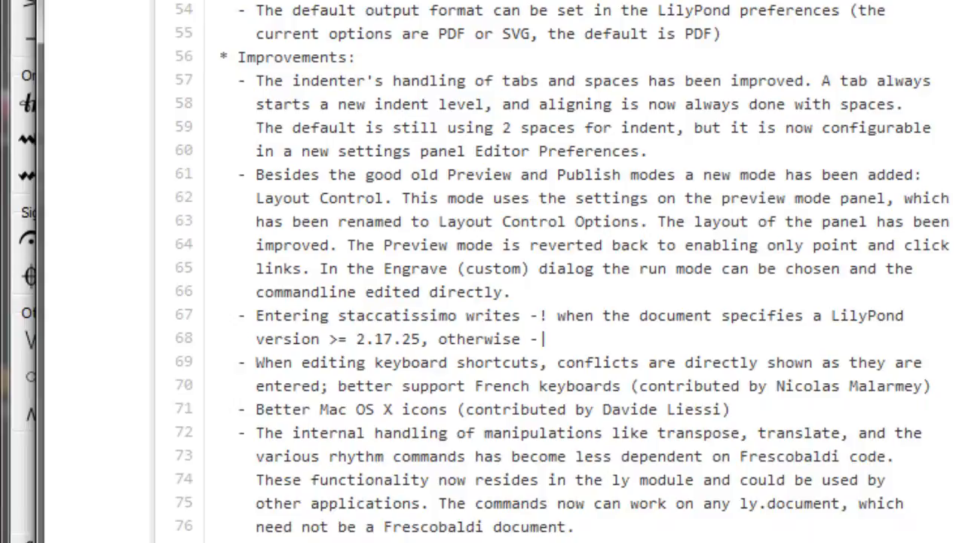
{"action": "scroll", "scroll_direction": "down", "scroll_amount": 3}
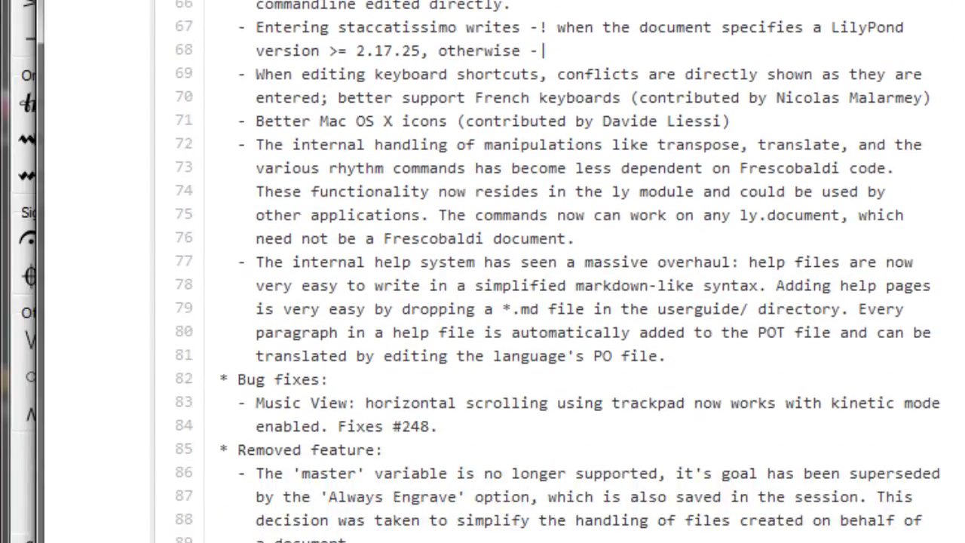
{"action": "scroll", "scroll_direction": "up", "scroll_amount": 3}
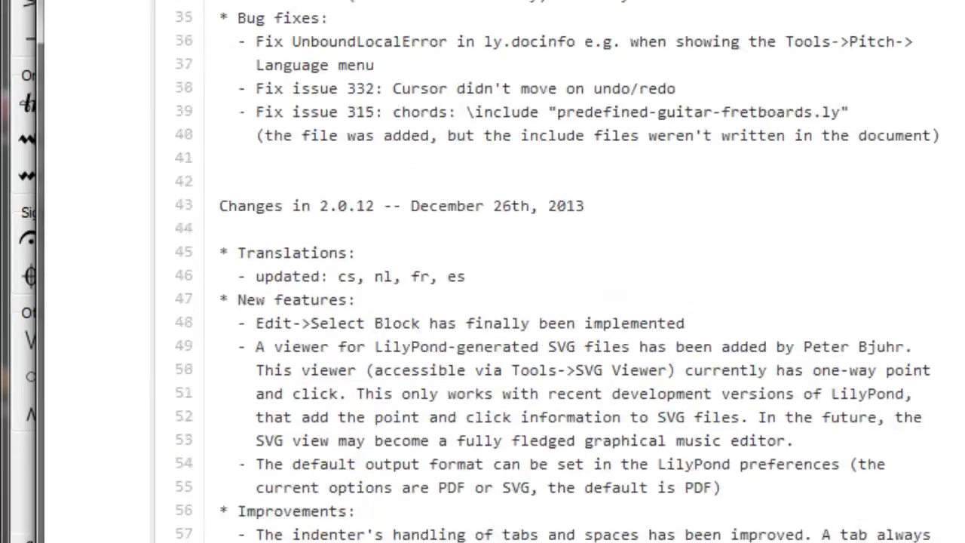
{"action": "scroll", "scroll_direction": "up", "scroll_amount": 3}
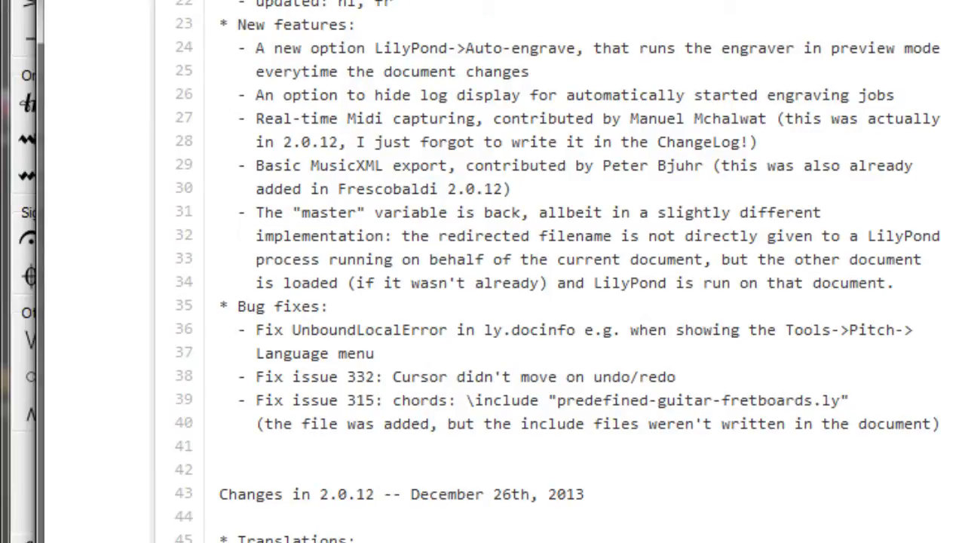
{"action": "scroll", "scroll_direction": "up", "scroll_amount": 3}
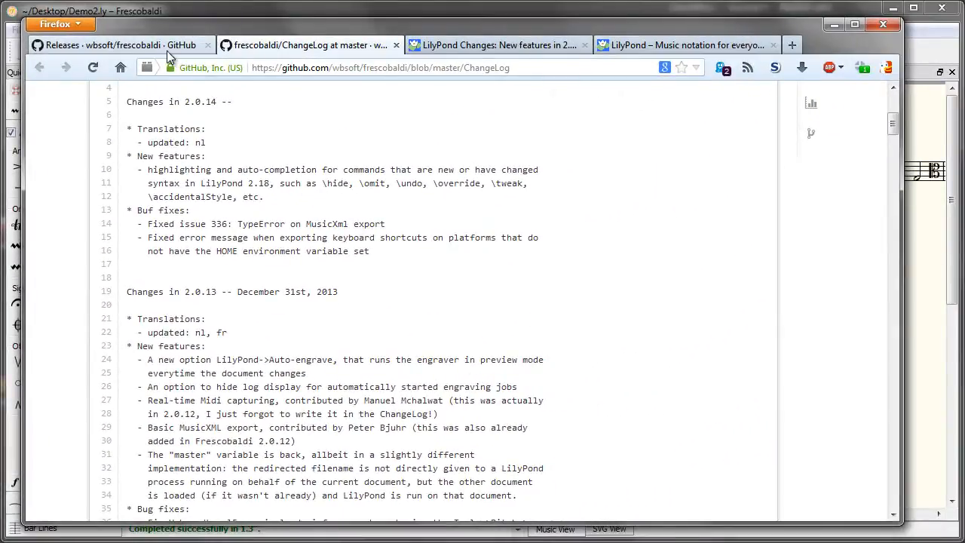
{"action": "left_click", "coordinate": [121, 46]}
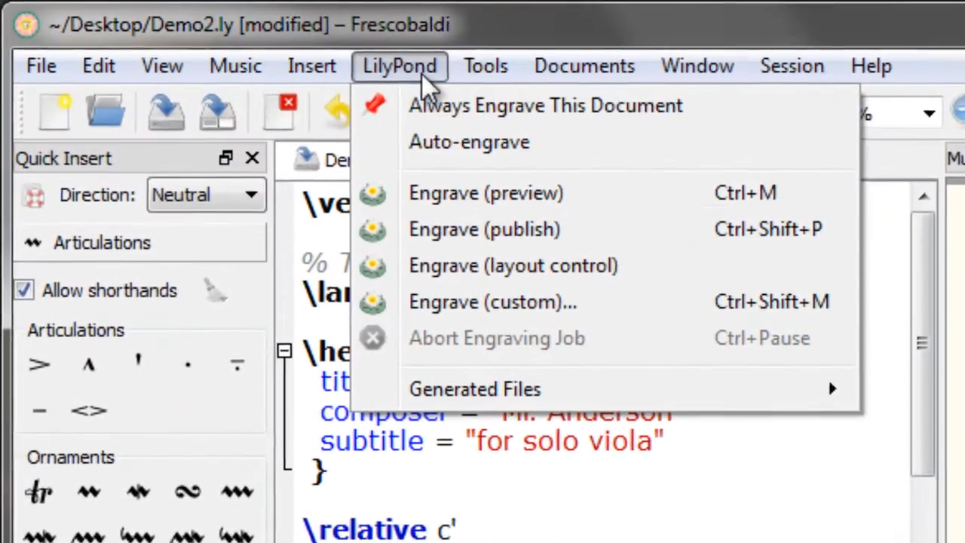
{"action": "mouse_move", "coordinate": [694, 147]}
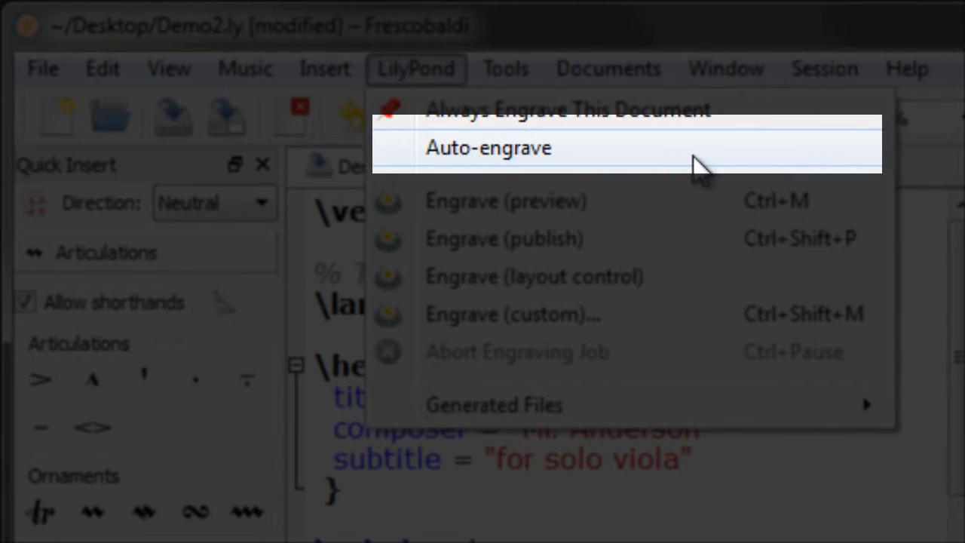
Enable Auto-engrave from the LilyPond menu.
{"action": "left_click", "coordinate": [488, 147]}
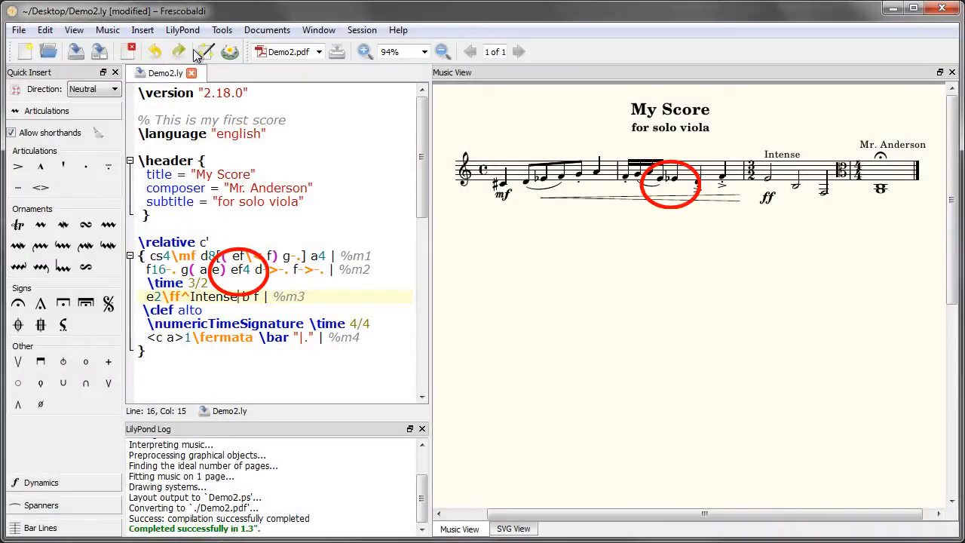
Uncheck Auto-engrave in the LilyPond menu and move to a blank line below the music.
{"action": "left_click", "coordinate": [183, 30]}
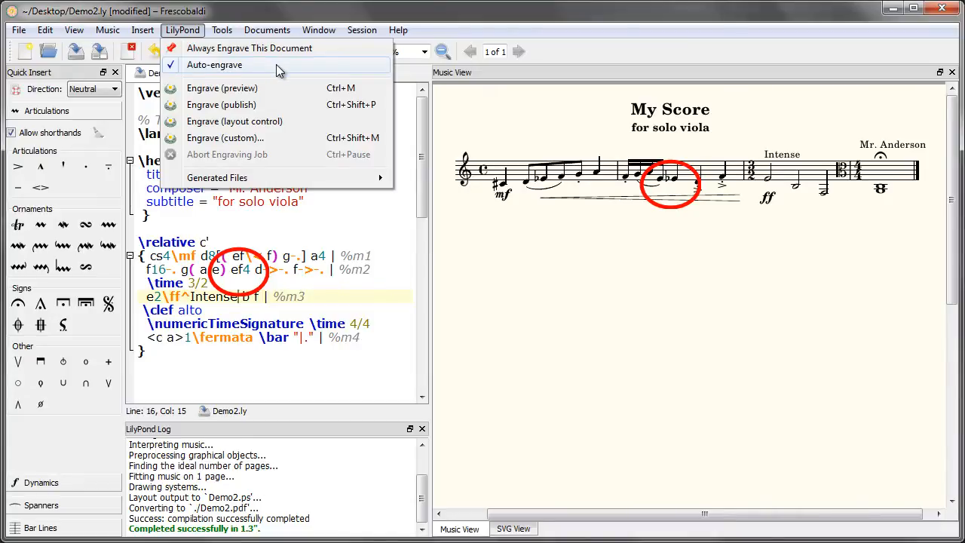
{"action": "left_click", "coordinate": [214, 64]}
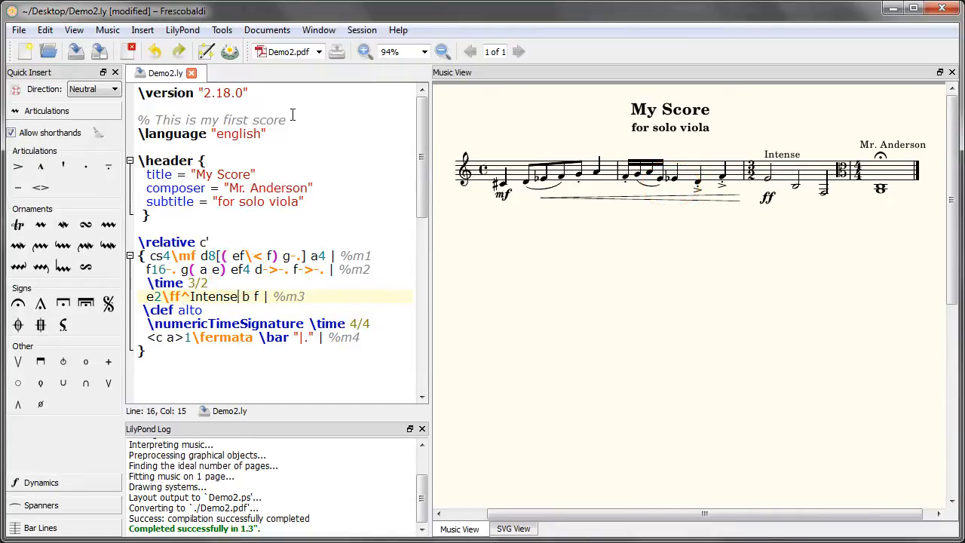
{"action": "left_click", "coordinate": [183, 31]}
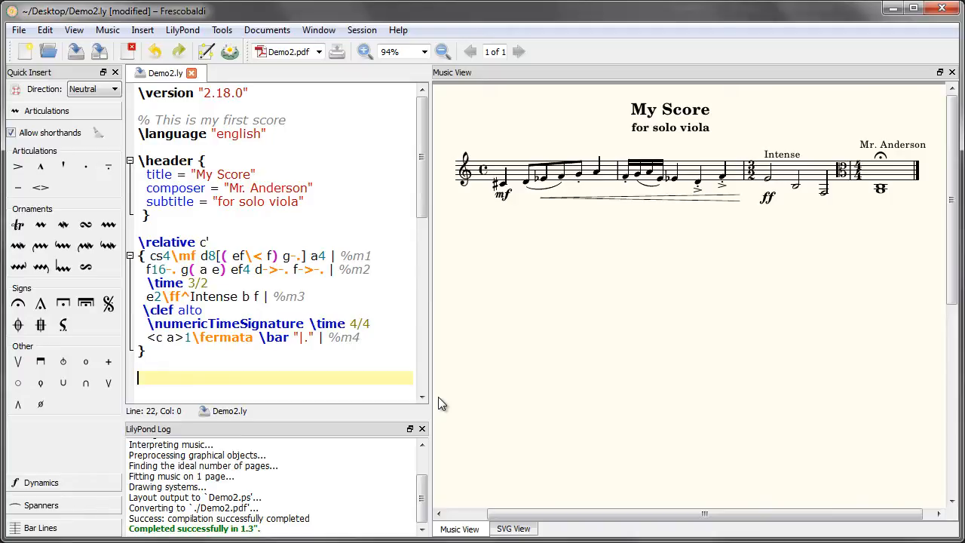
{"action": "mouse_move", "coordinate": [221, 31]}
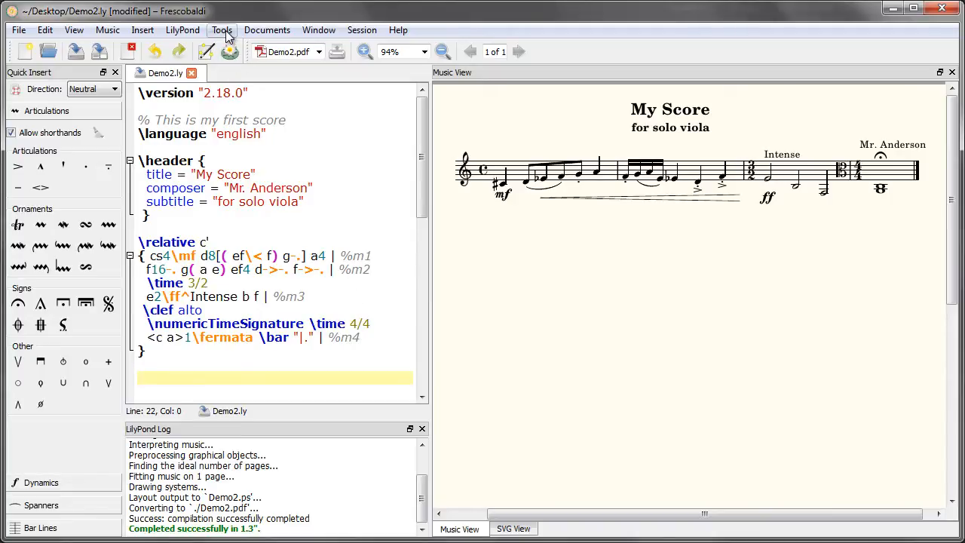
Bring up the SVG View, review the LilyPond engrave entries, then show the Music View again.
{"action": "left_click", "coordinate": [222, 30]}
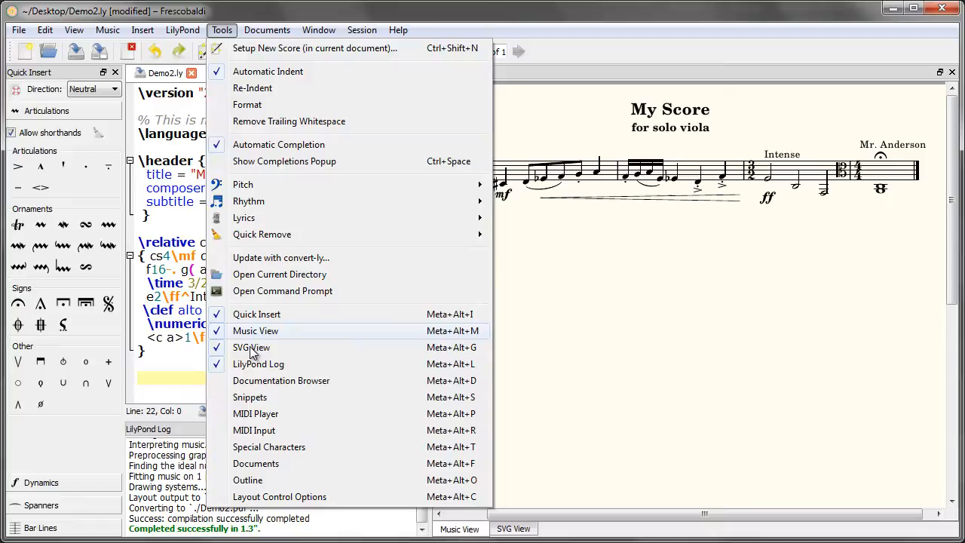
{"action": "mouse_move", "coordinate": [309, 346]}
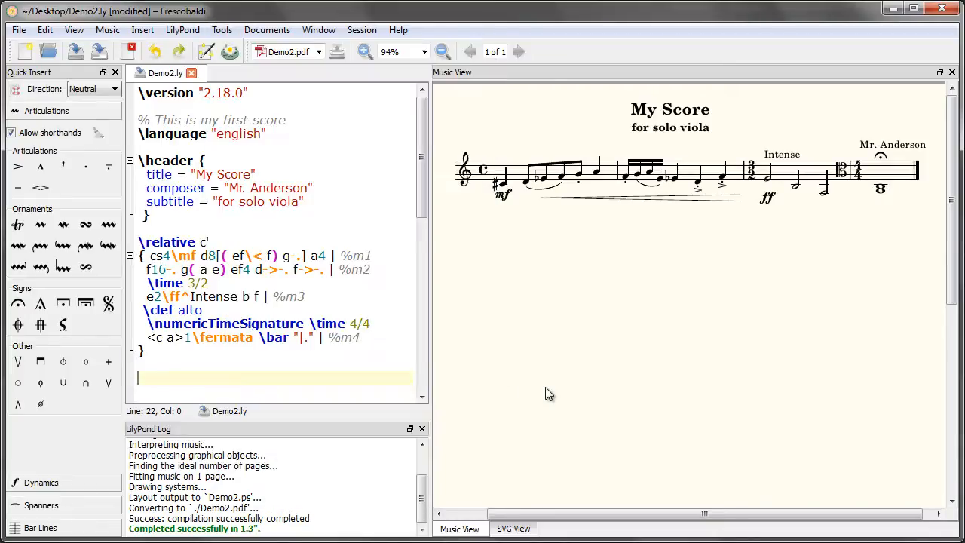
{"action": "left_click", "coordinate": [513, 528]}
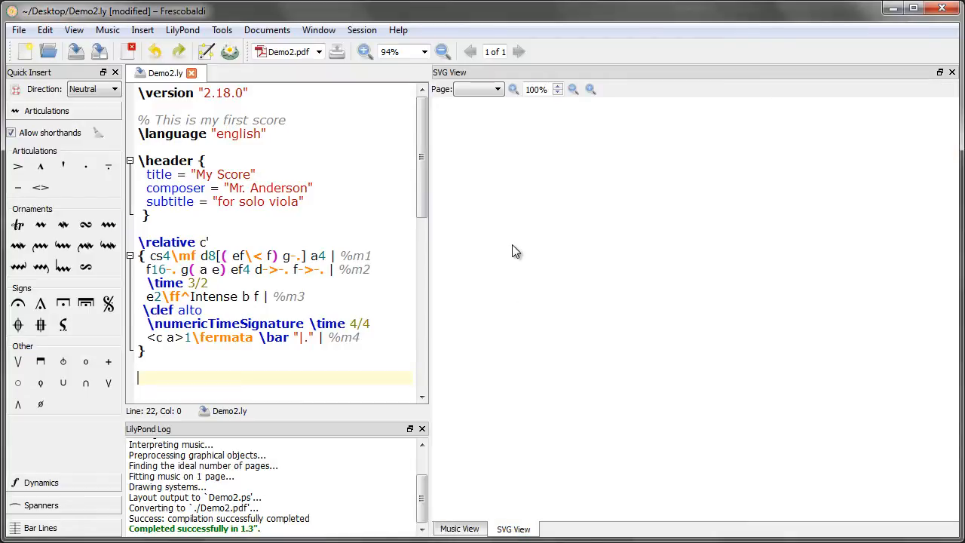
{"action": "mouse_move", "coordinate": [573, 89]}
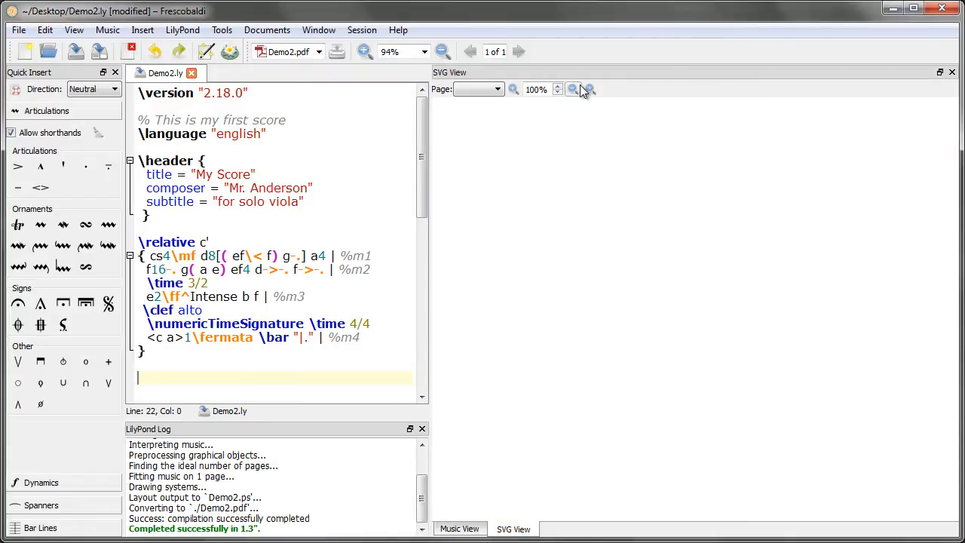
{"action": "left_click", "coordinate": [182, 30]}
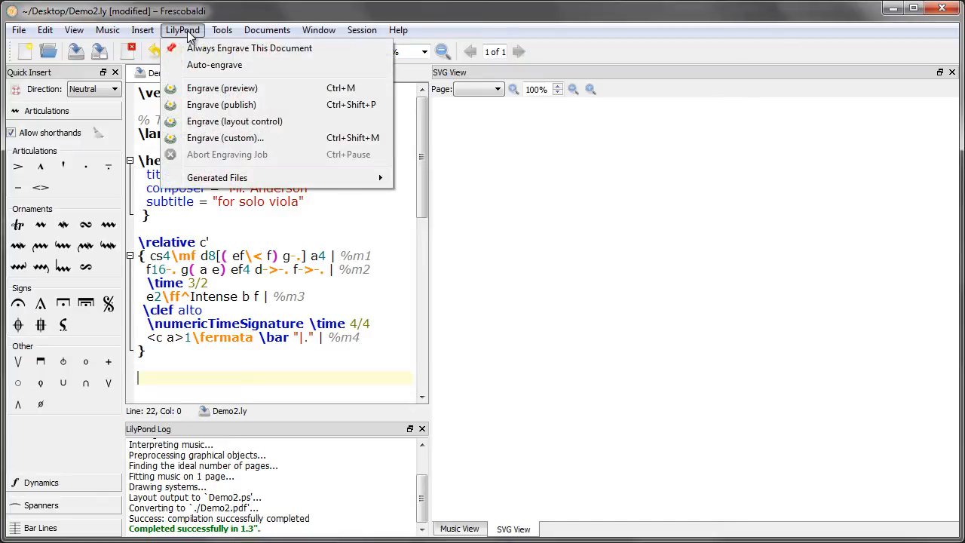
{"action": "mouse_move", "coordinate": [233, 122]}
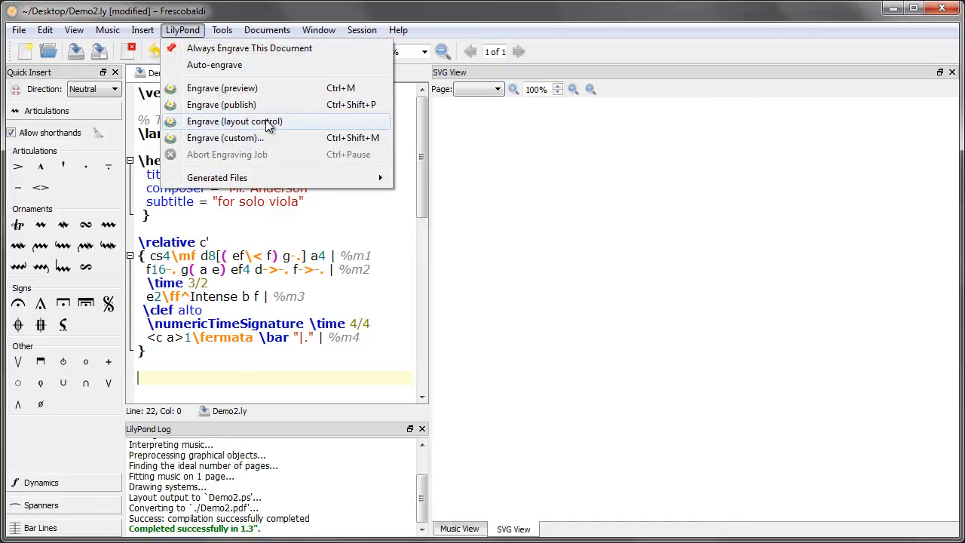
{"action": "mouse_move", "coordinate": [278, 126]}
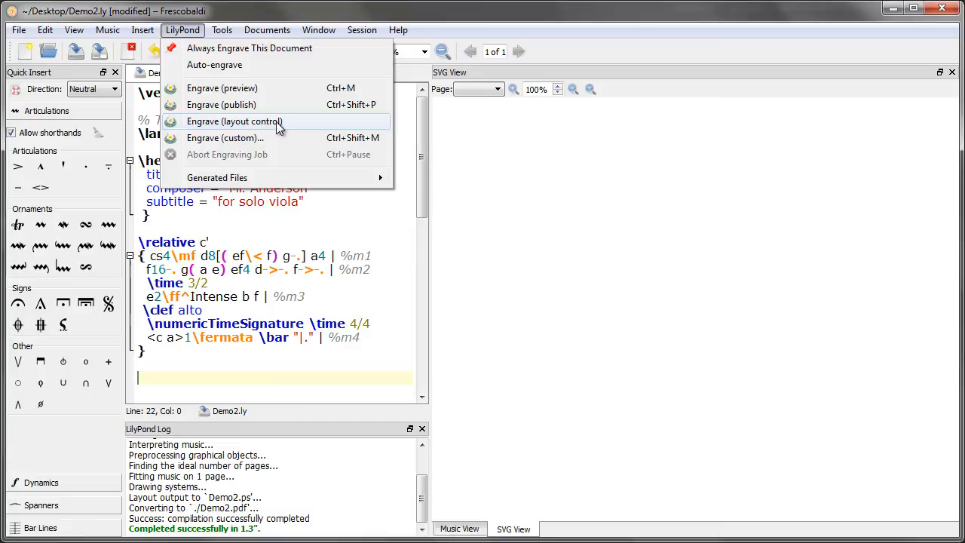
{"action": "mouse_move", "coordinate": [292, 123]}
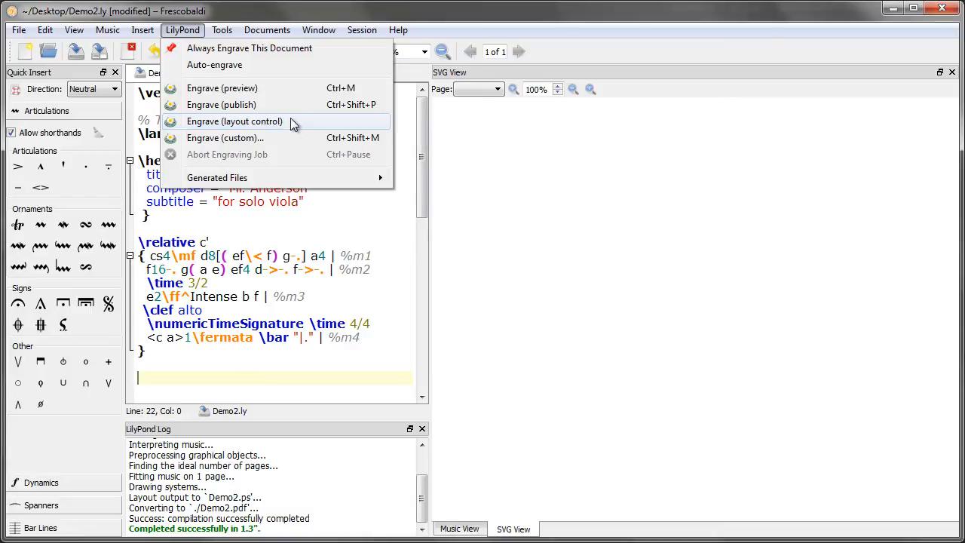
{"action": "mouse_move", "coordinate": [190, 122]}
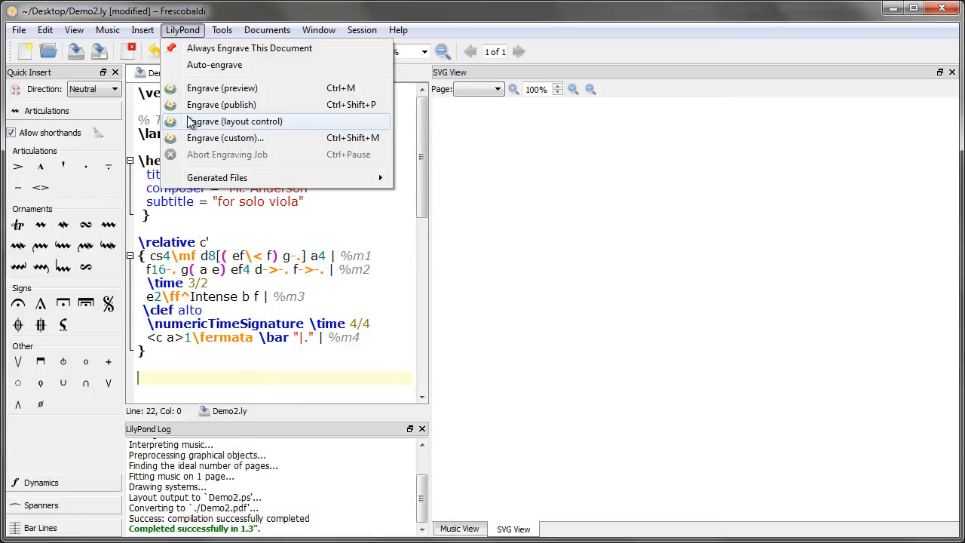
{"action": "mouse_move", "coordinate": [224, 137]}
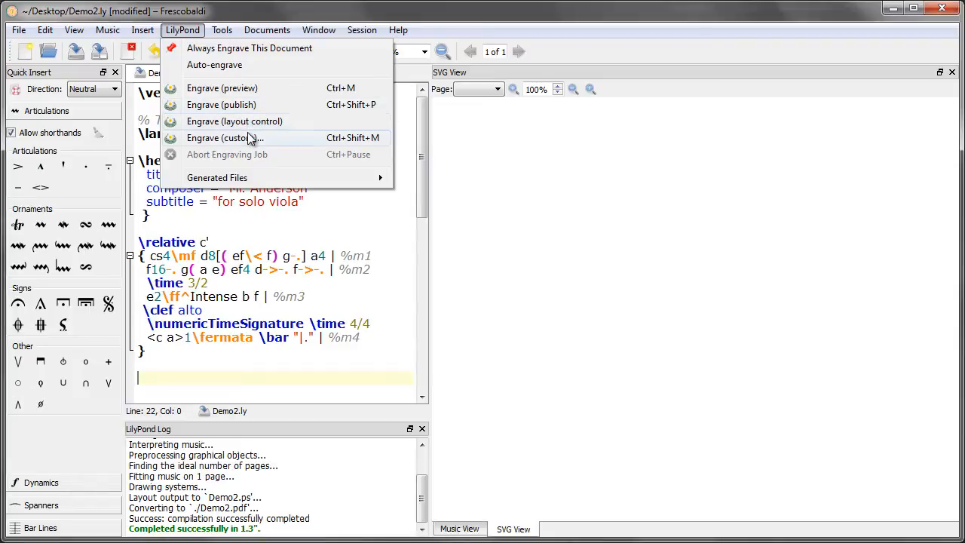
{"action": "mouse_move", "coordinate": [250, 141]}
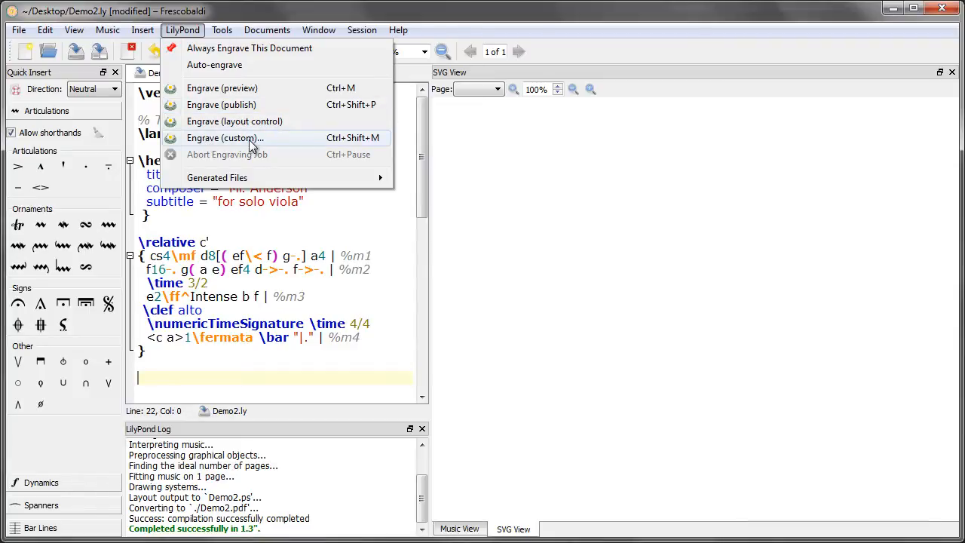
{"action": "left_click", "coordinate": [225, 137]}
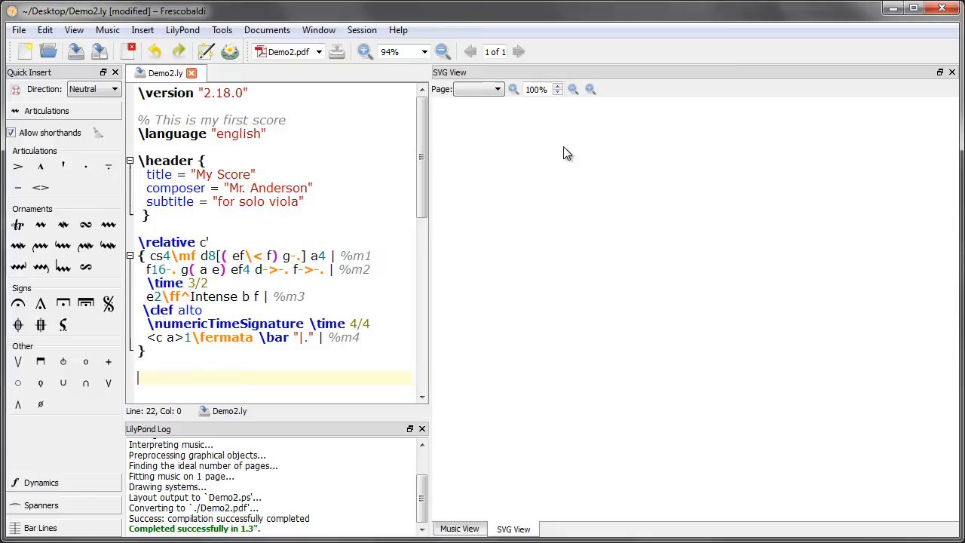
{"action": "left_click", "coordinate": [459, 528]}
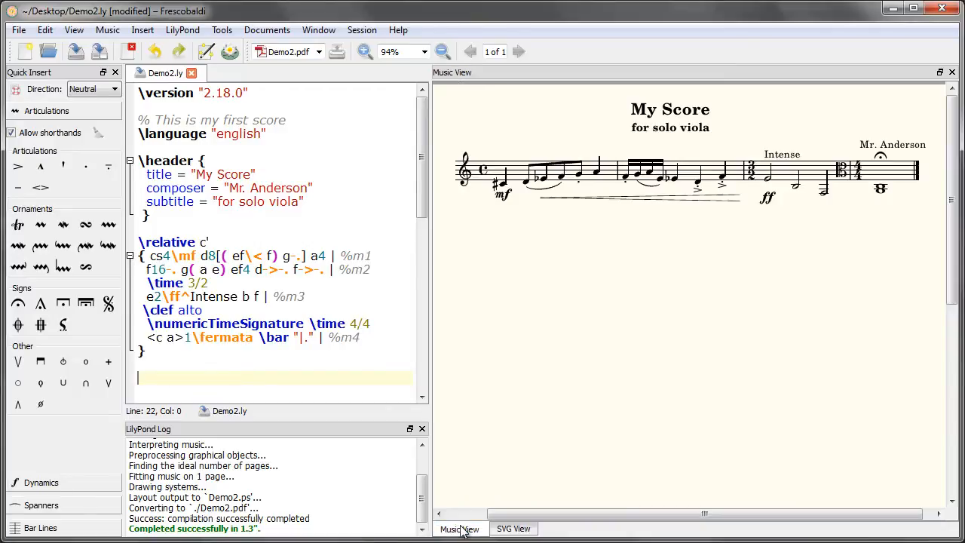
{"action": "mouse_move", "coordinate": [686, 128]}
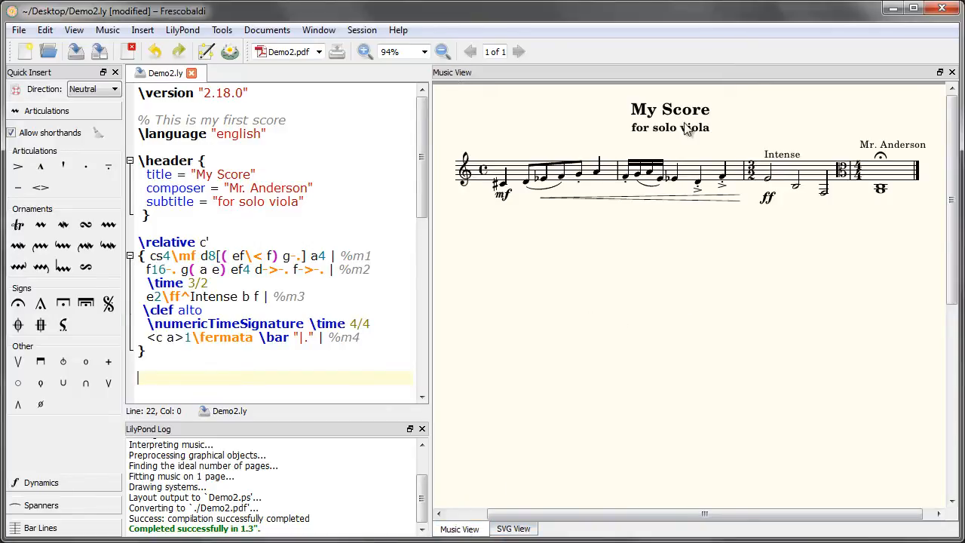
{"action": "mouse_move", "coordinate": [682, 261]}
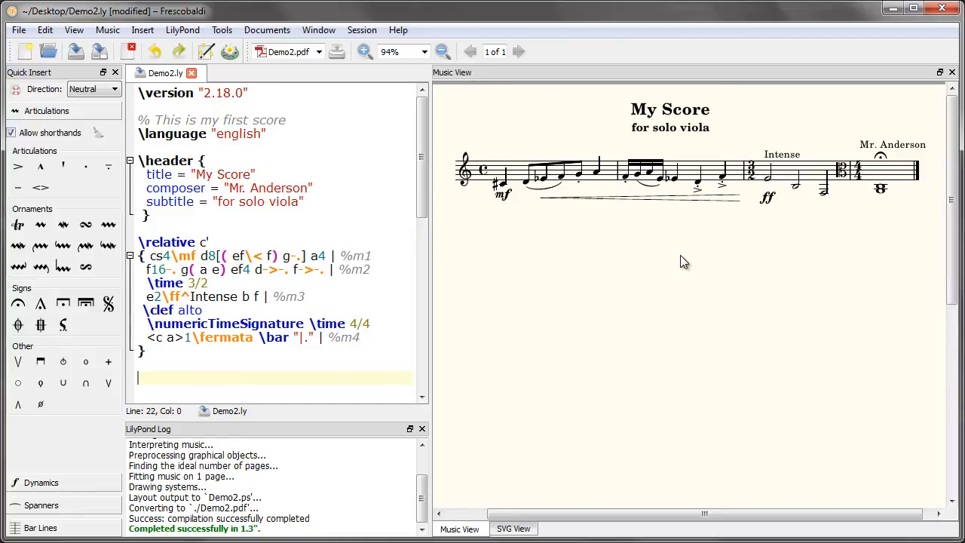
{"action": "left_click", "coordinate": [514, 528]}
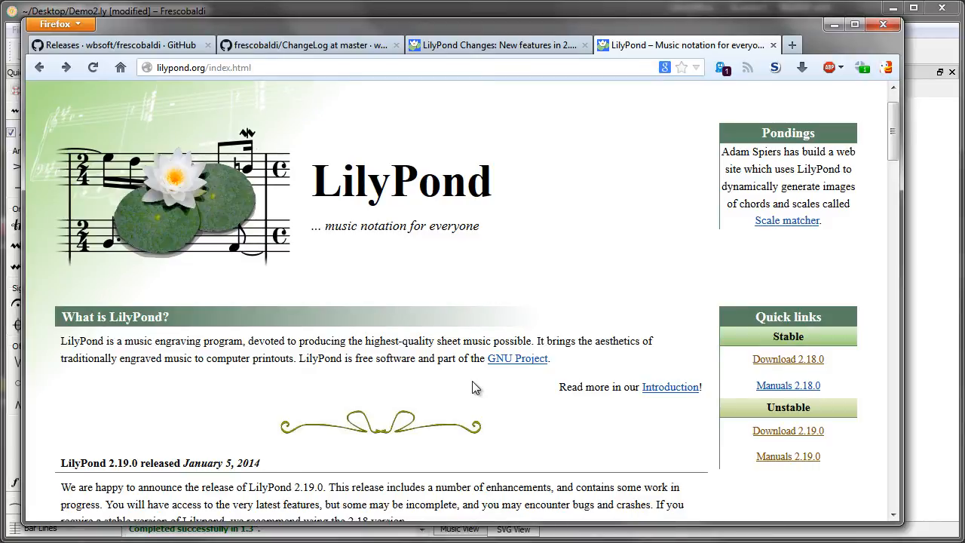
{"action": "mouse_move", "coordinate": [327, 388]}
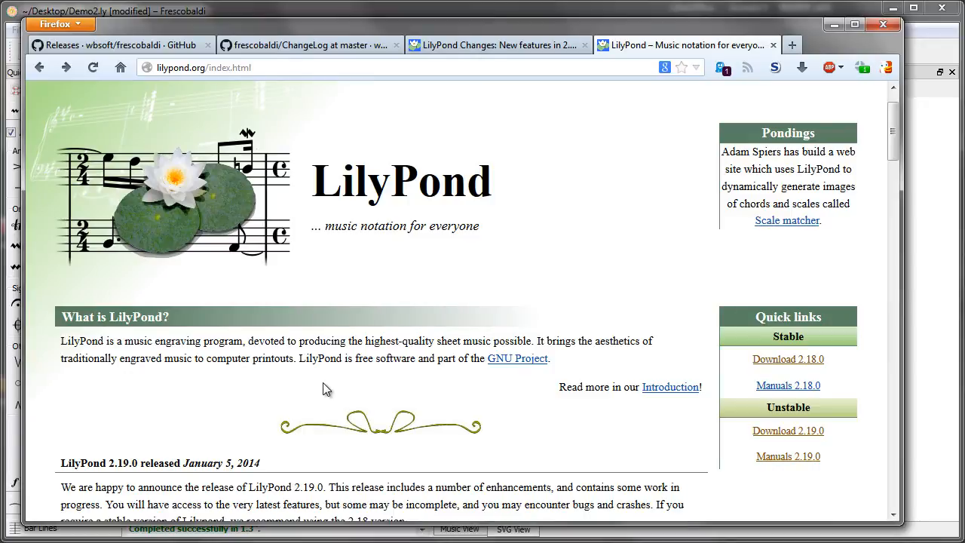
{"action": "mouse_move", "coordinate": [639, 367]}
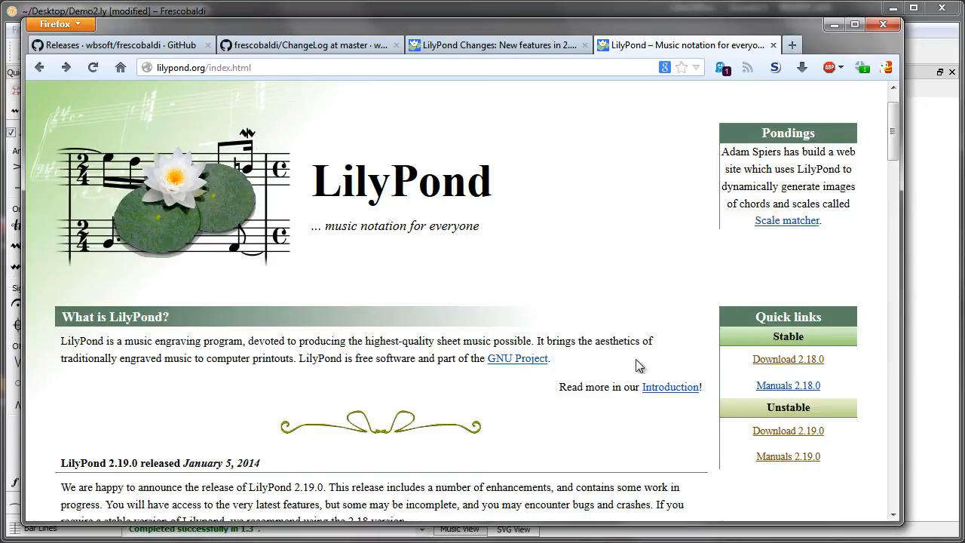
{"action": "mouse_move", "coordinate": [787, 359]}
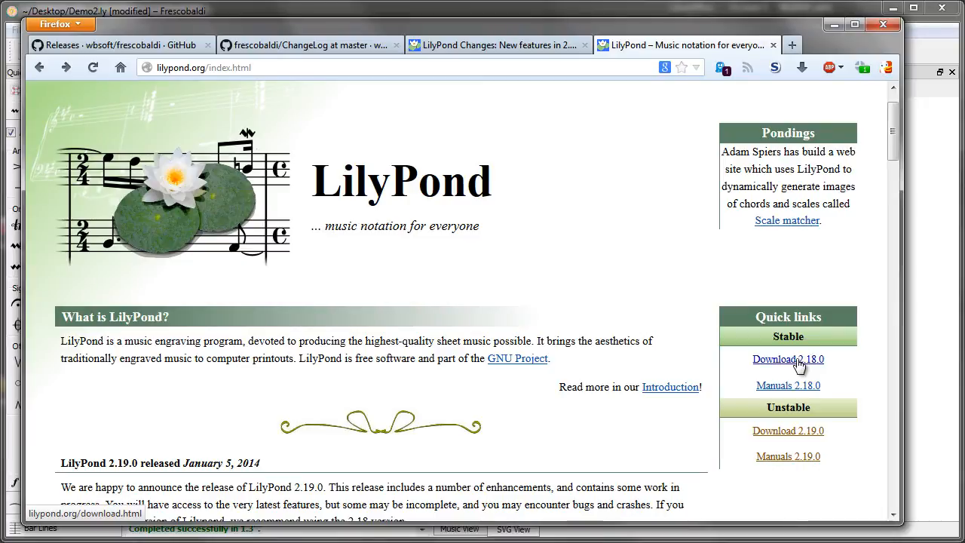
Follow the Download 2.18.0 link under Quick links > Stable on lilypond.org.
{"action": "left_click", "coordinate": [787, 358]}
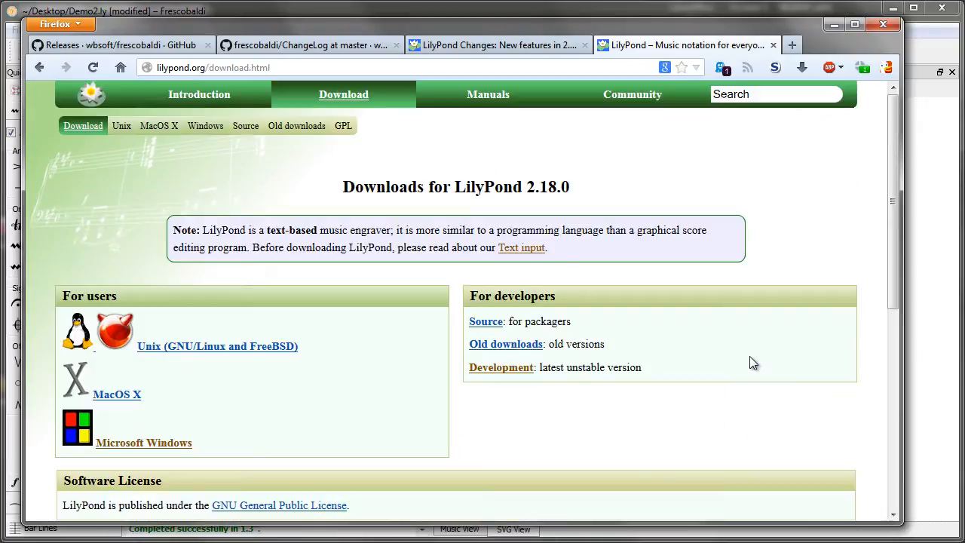
{"action": "mouse_move", "coordinate": [216, 429]}
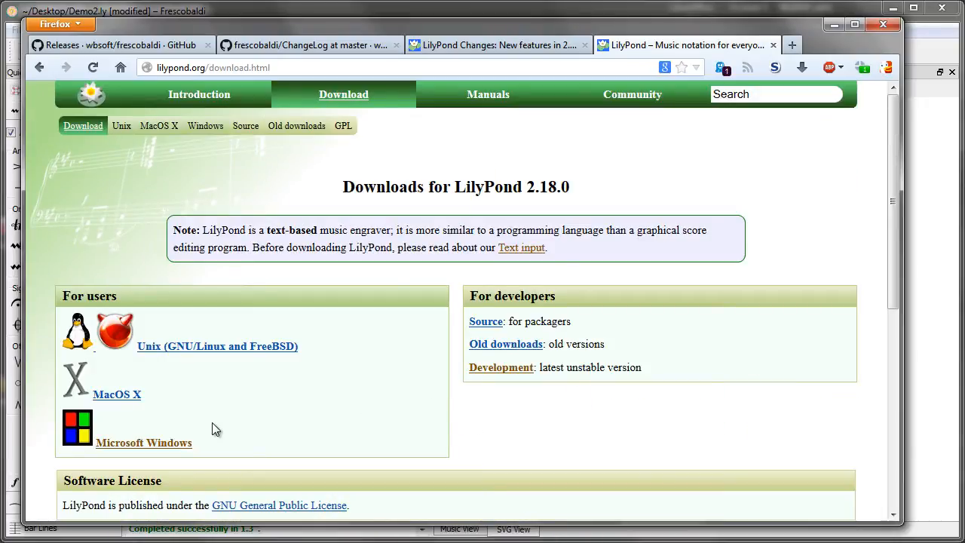
{"action": "mouse_move", "coordinate": [547, 57]}
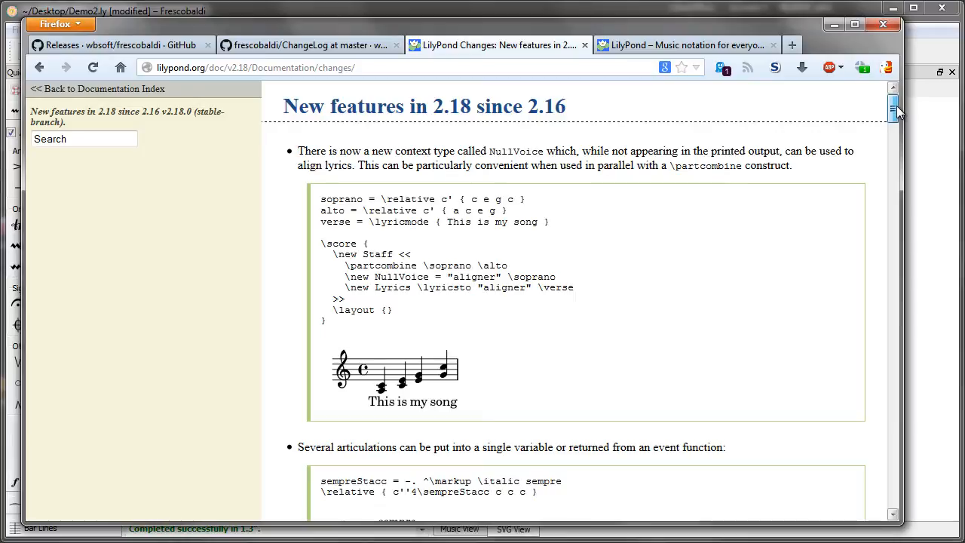
Scroll down the LilyPond 'New features since 2.16' page into its examples.
{"action": "scroll", "scroll_direction": "down", "scroll_amount": 3}
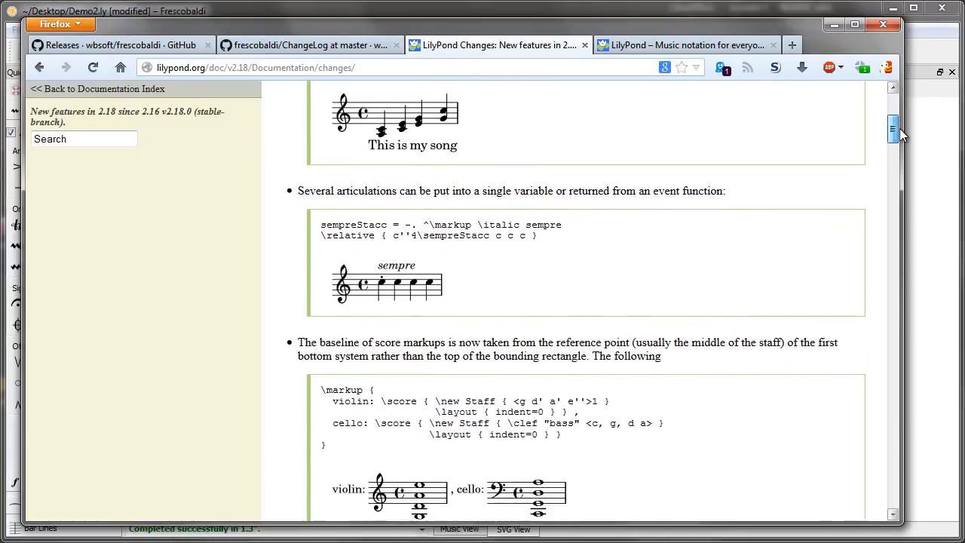
{"action": "scroll", "scroll_direction": "down", "scroll_amount": 3}
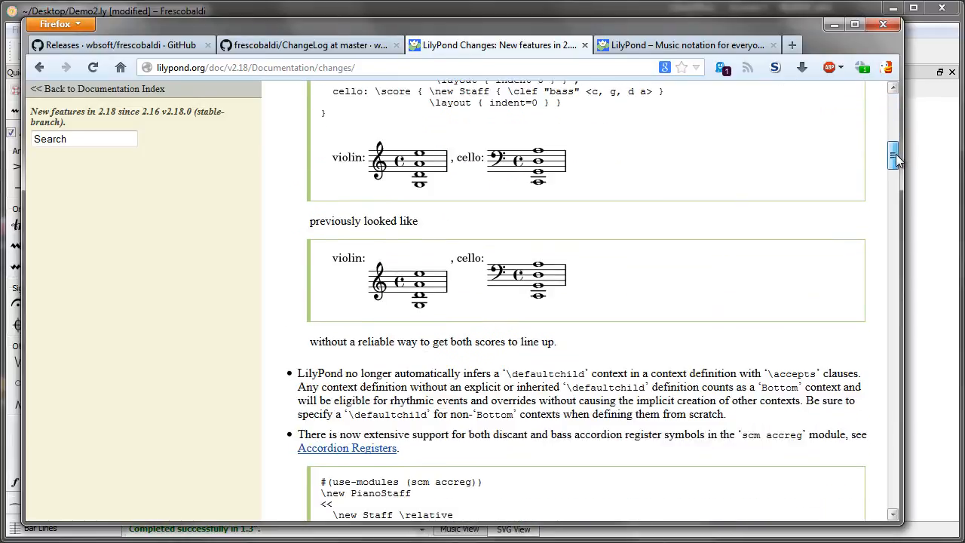
{"action": "scroll", "scroll_direction": "down", "scroll_amount": 3}
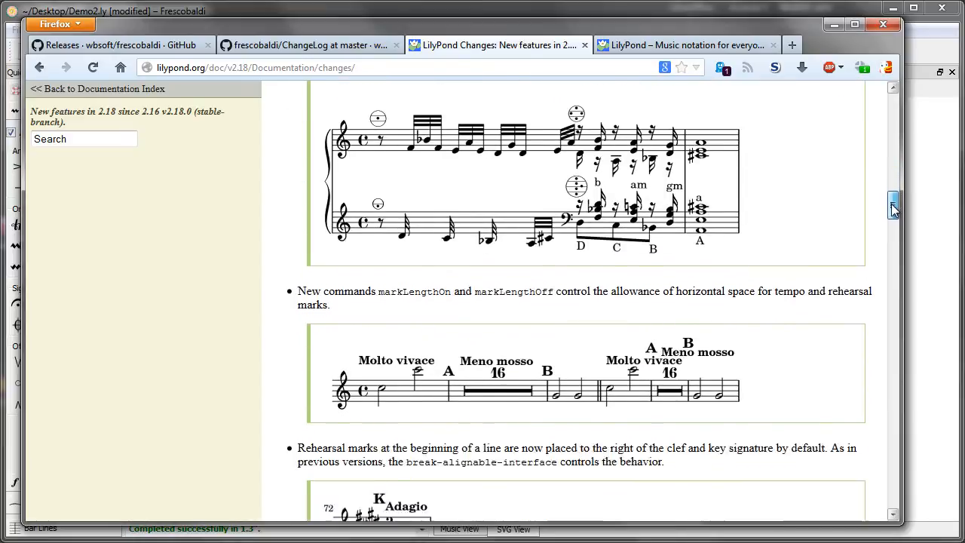
{"action": "scroll", "scroll_direction": "down", "scroll_amount": 3}
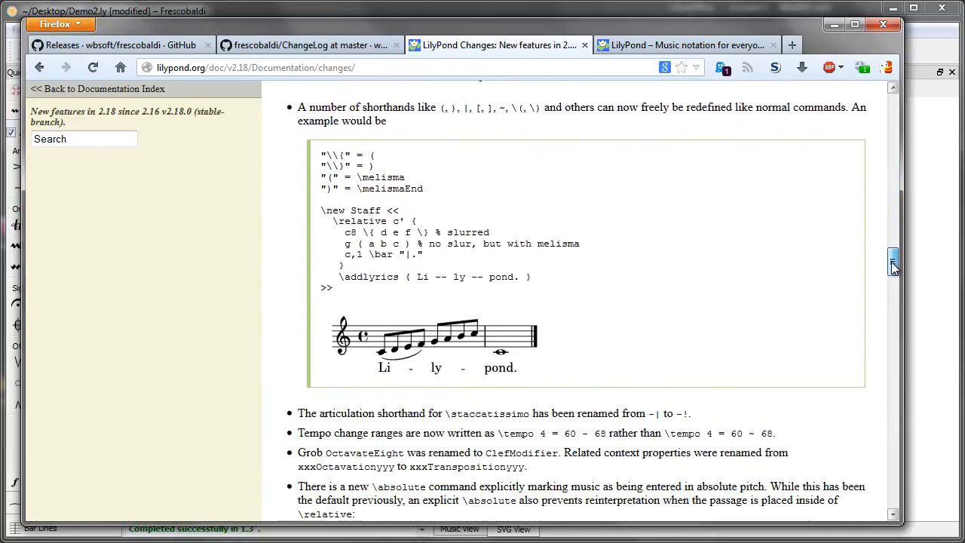
{"action": "scroll", "scroll_direction": "down", "scroll_amount": 3}
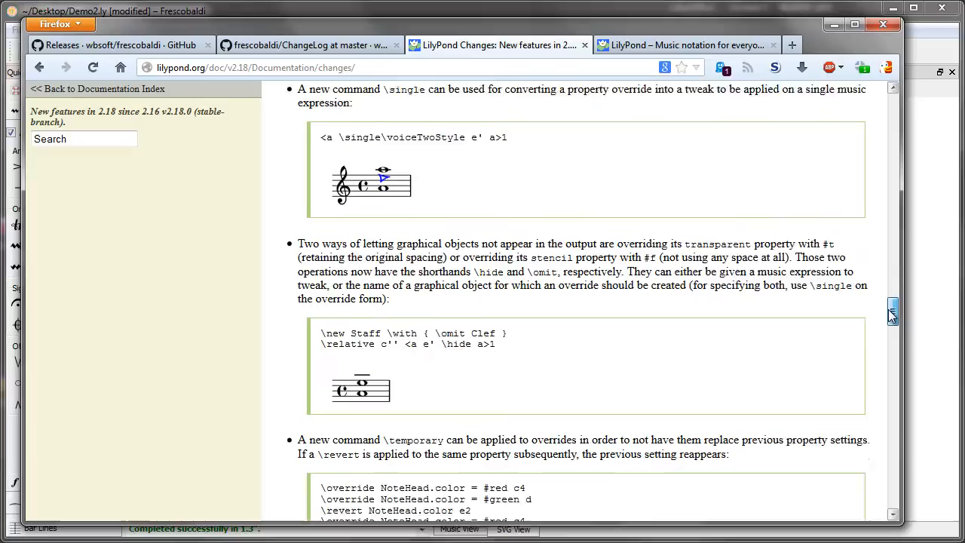